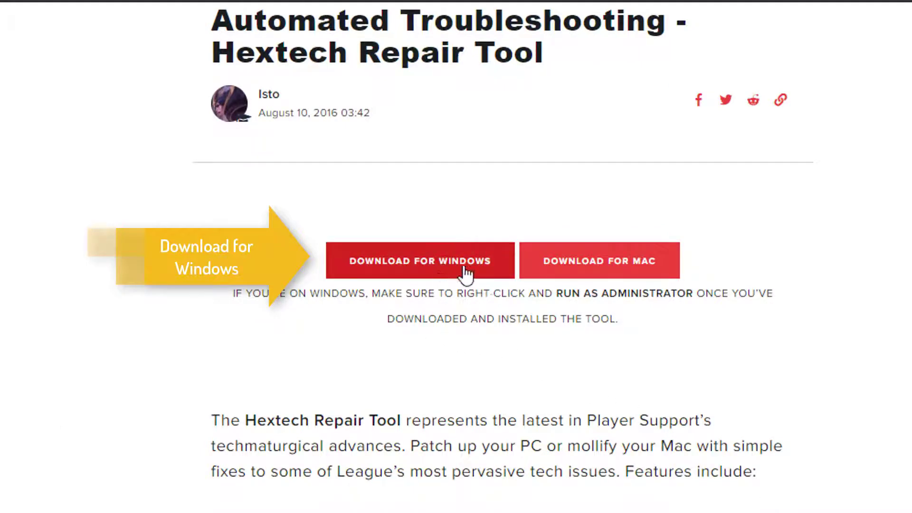
Download the Windows Hextech Repair Tool and run Hextech Repair Tool.msi from the desktop.
left_click(419, 260)
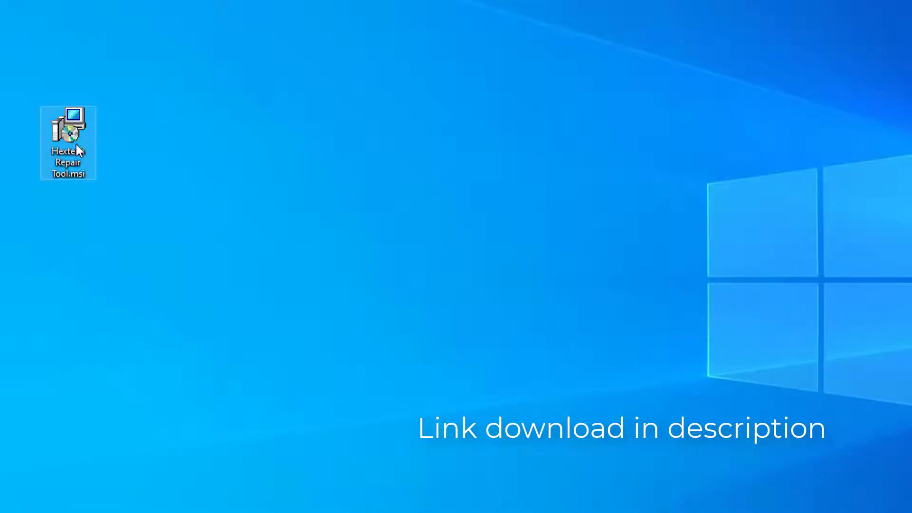
double_click(68, 143)
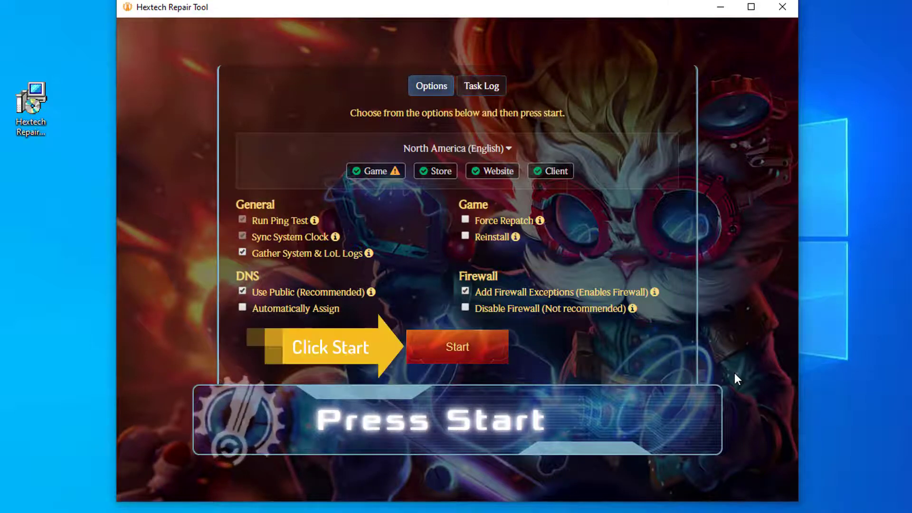
Start the repair with the default options left checked.
left_click(457, 346)
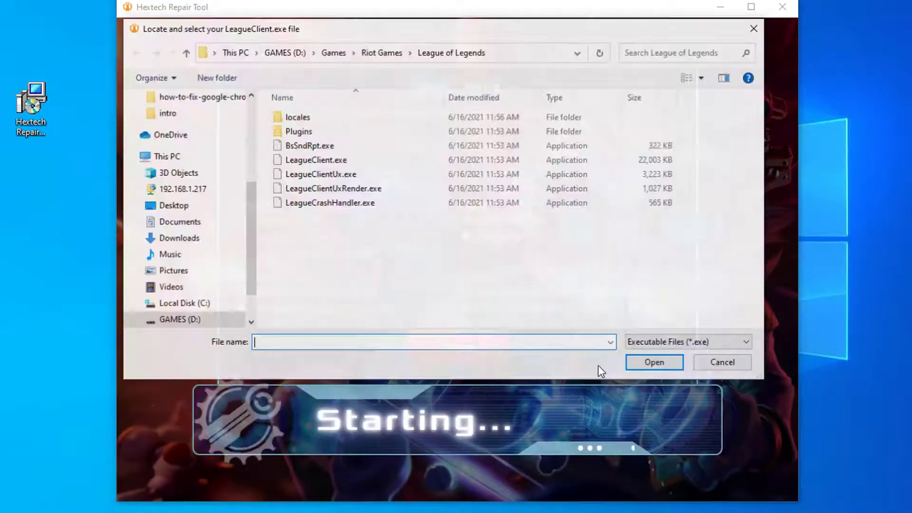
Supply LeagueClient.exe as the game client location so the repair tasks complete.
left_click(315, 159)
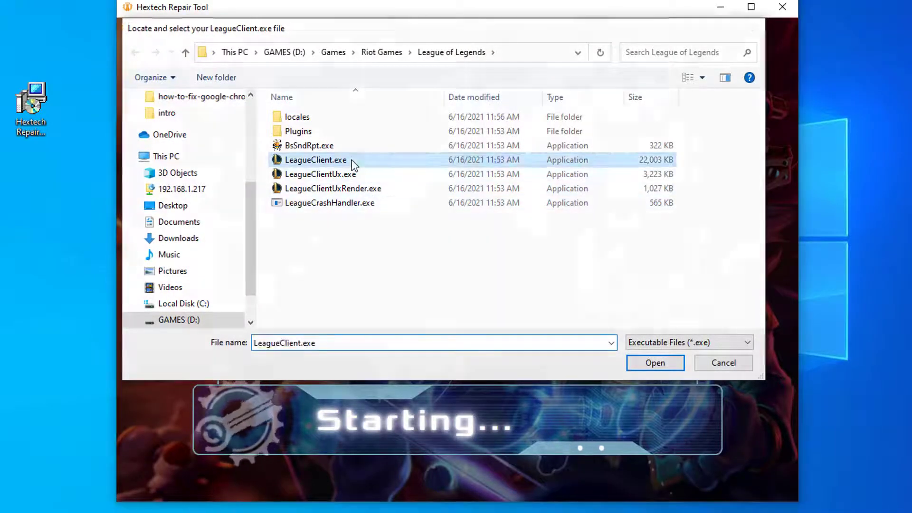
left_click(654, 362)
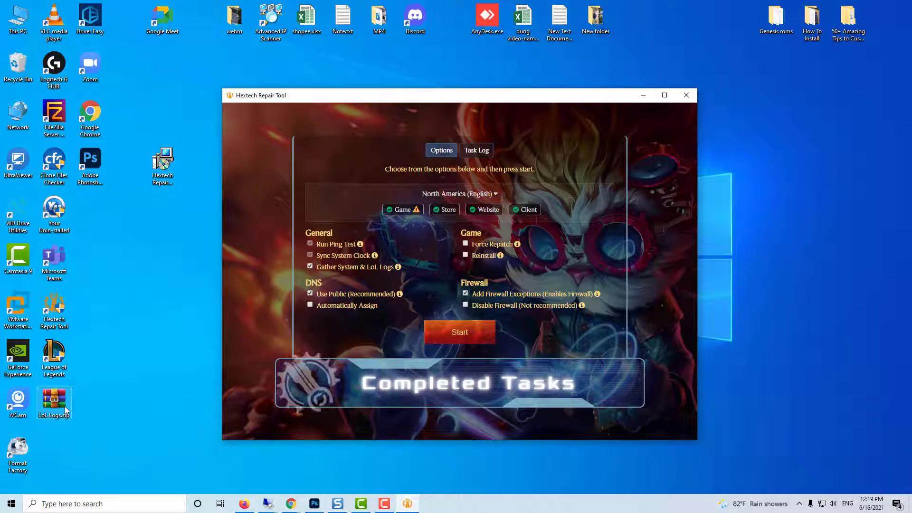
Extract LoL Logs.zip with Extract Here and view the new LoL Logs folder's contents.
right_click(53, 403)
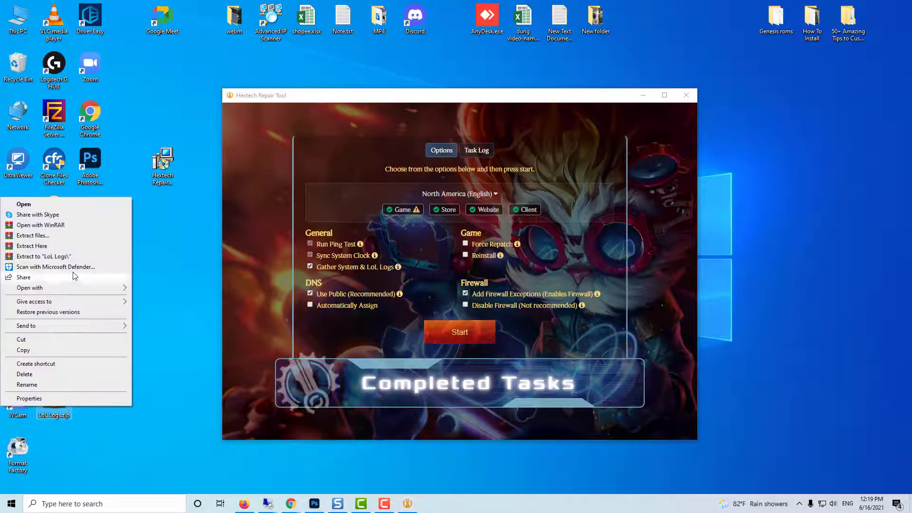
left_click(119, 397)
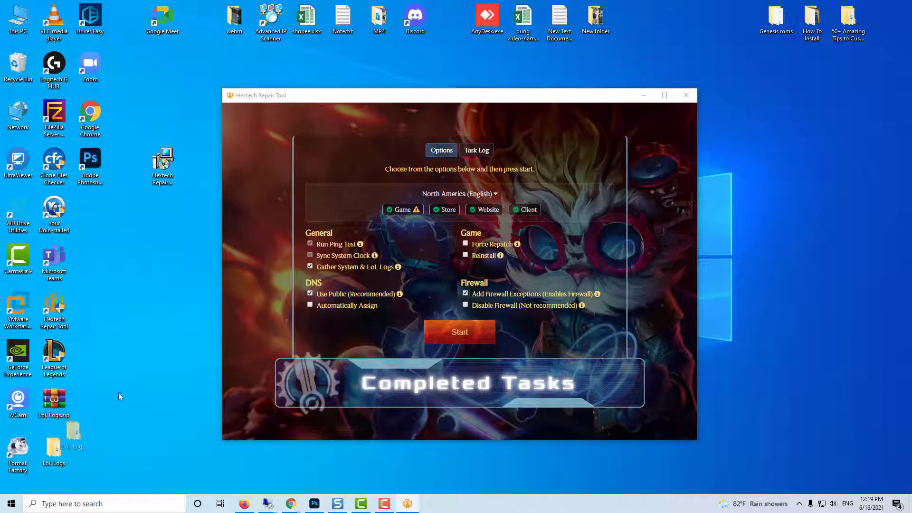
double_click(198, 161)
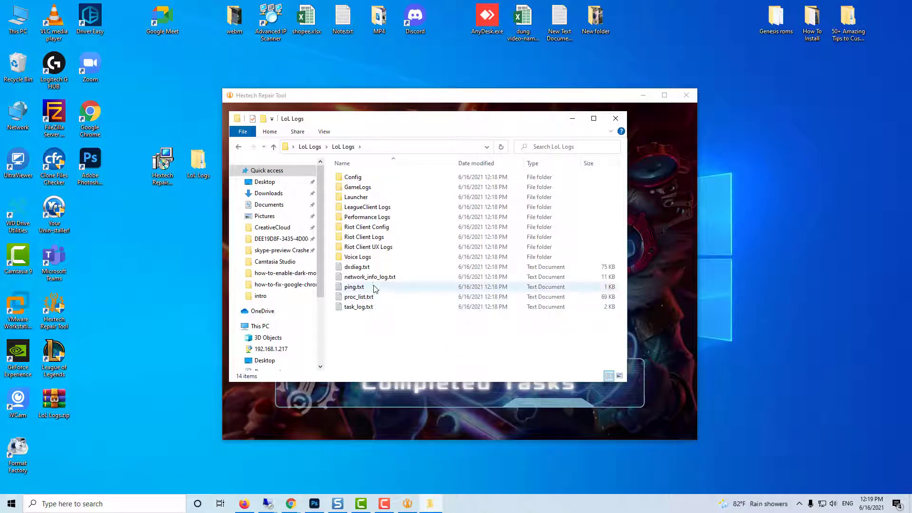
double_click(354, 287)
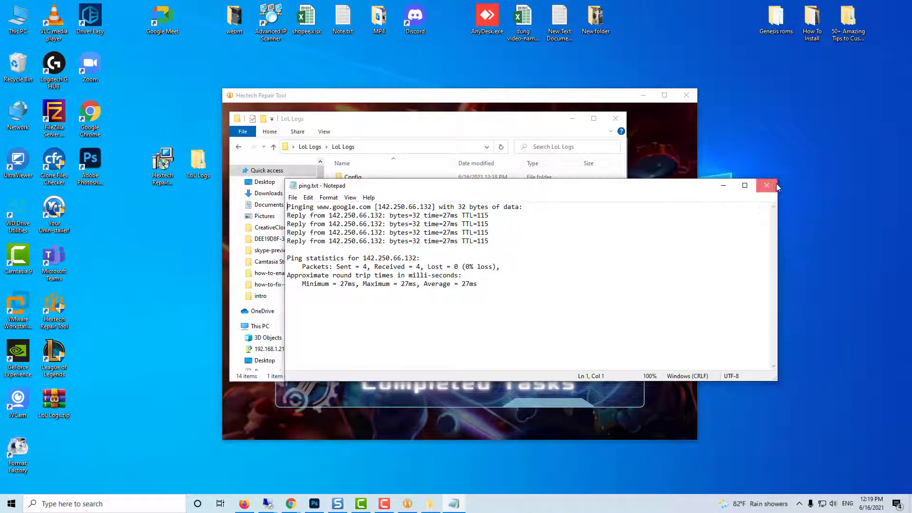
left_click(766, 186)
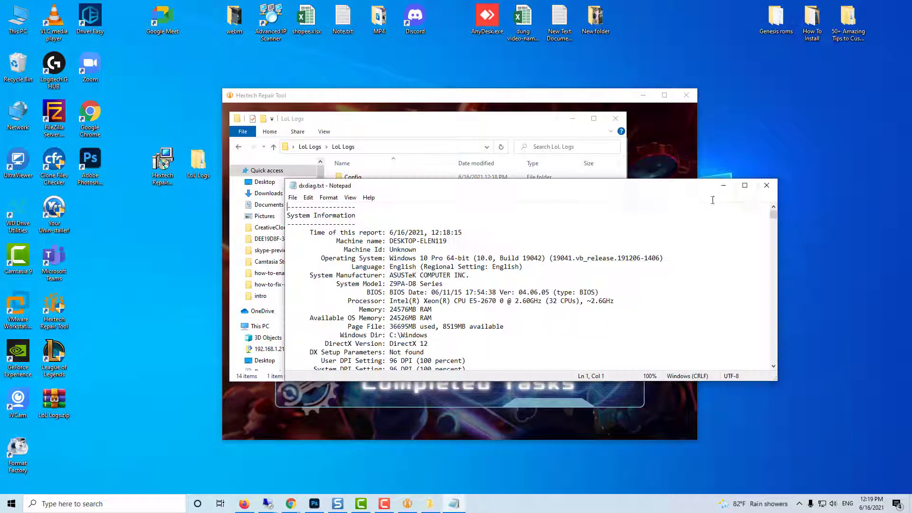
left_click(767, 185)
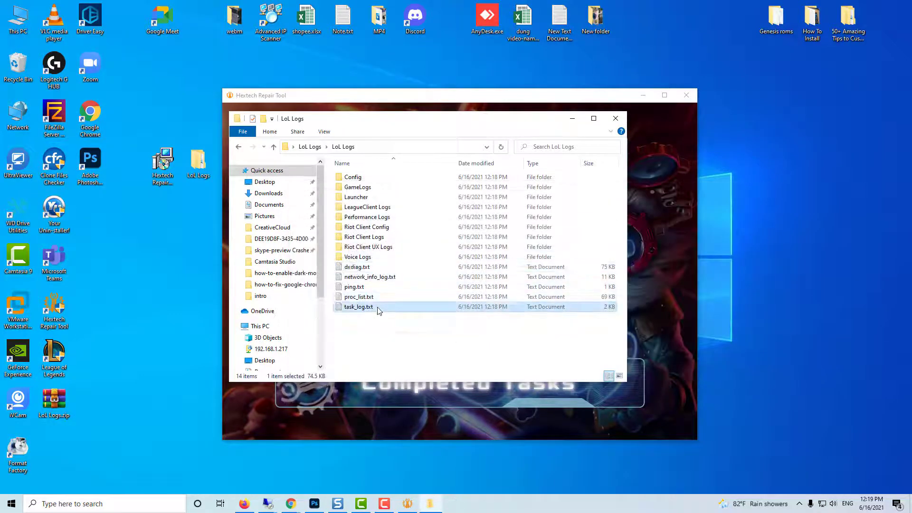
double_click(359, 307)
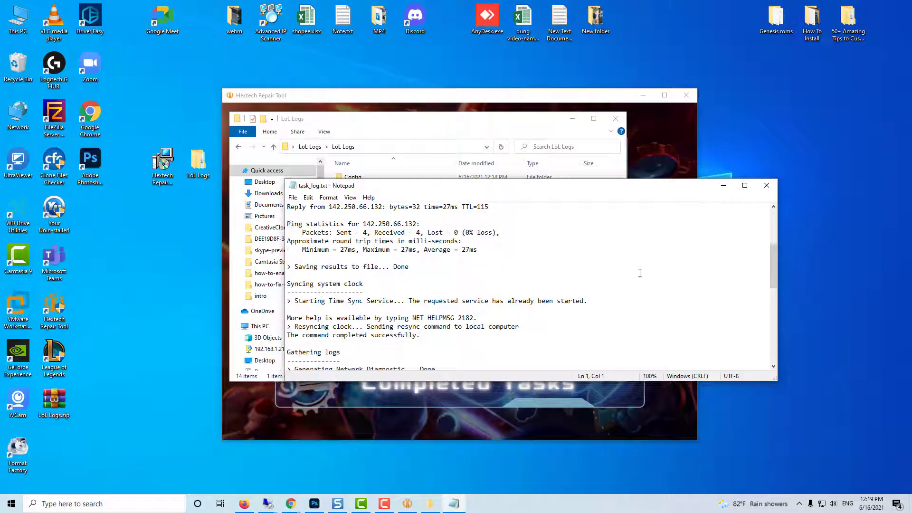
left_click(767, 186)
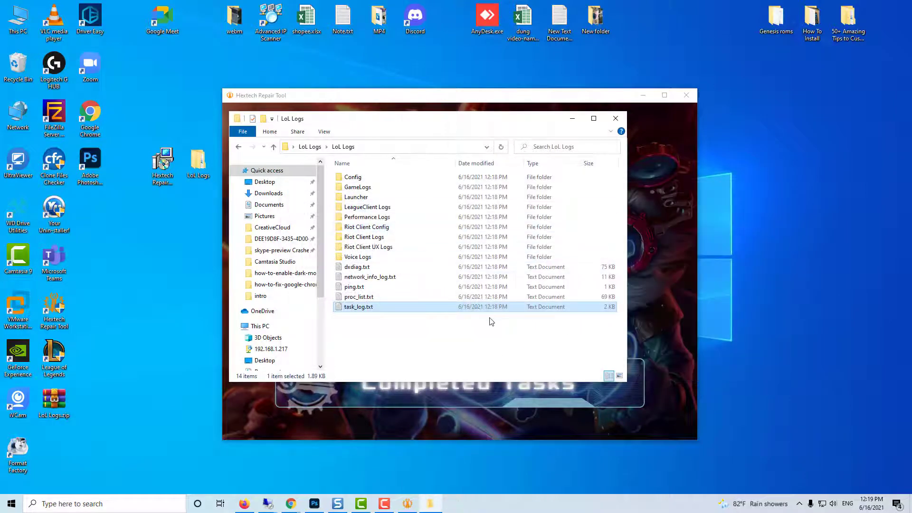